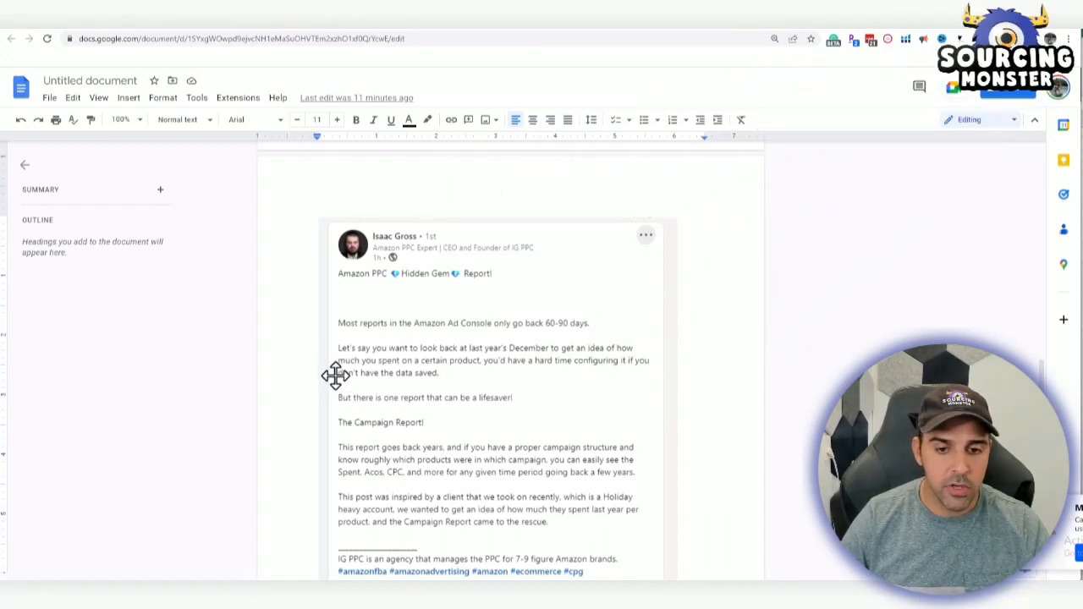
Page the Campaigns date calendar back from November 2022 to July 2022
scroll("down", 3)
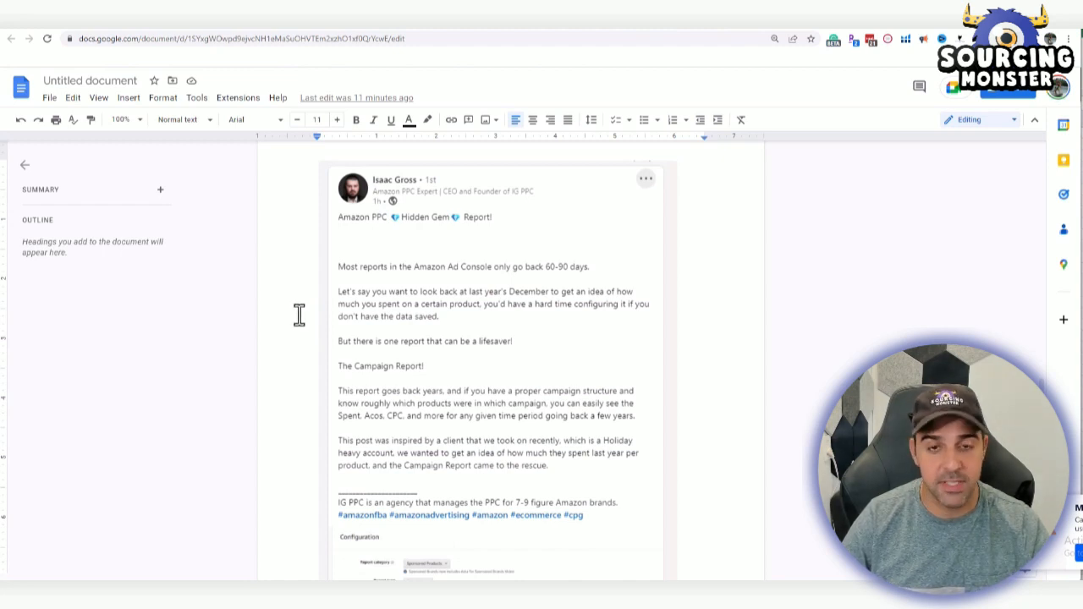
mouse_move(289, 311)
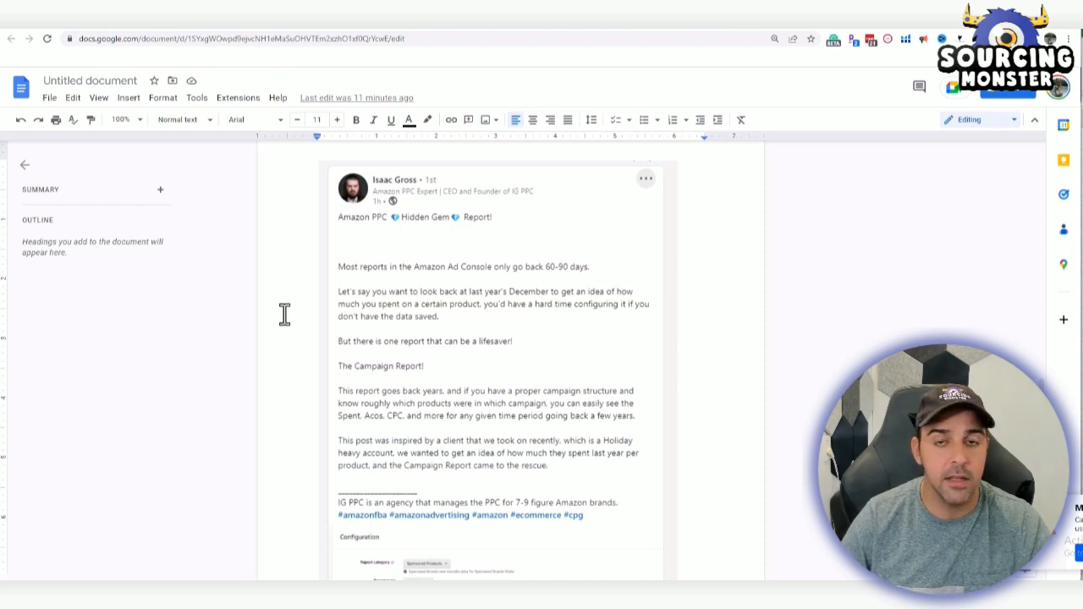
mouse_move(391, 273)
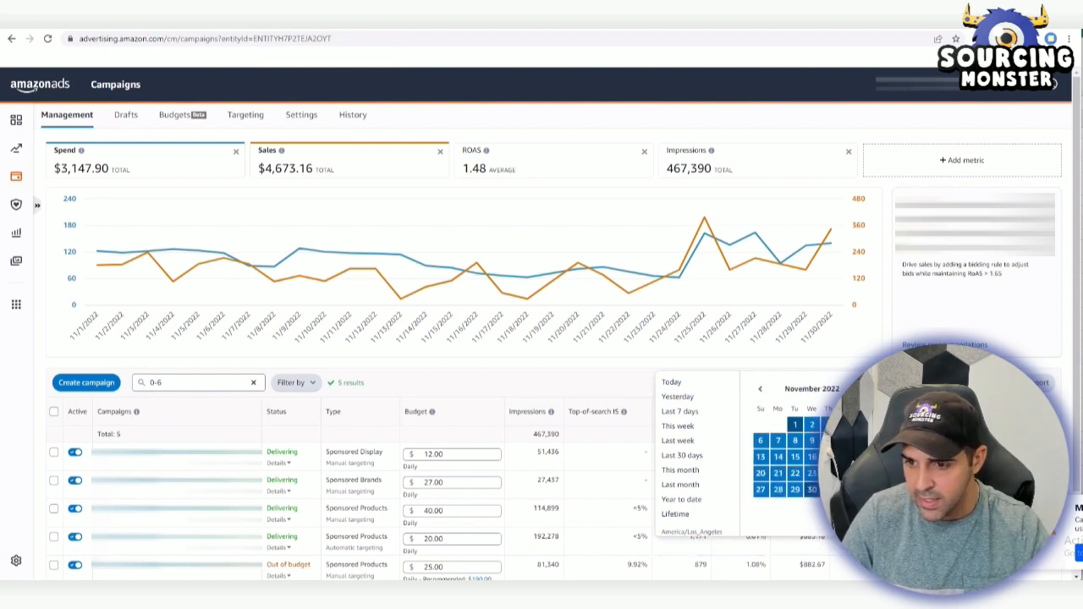
left_click(760, 388)
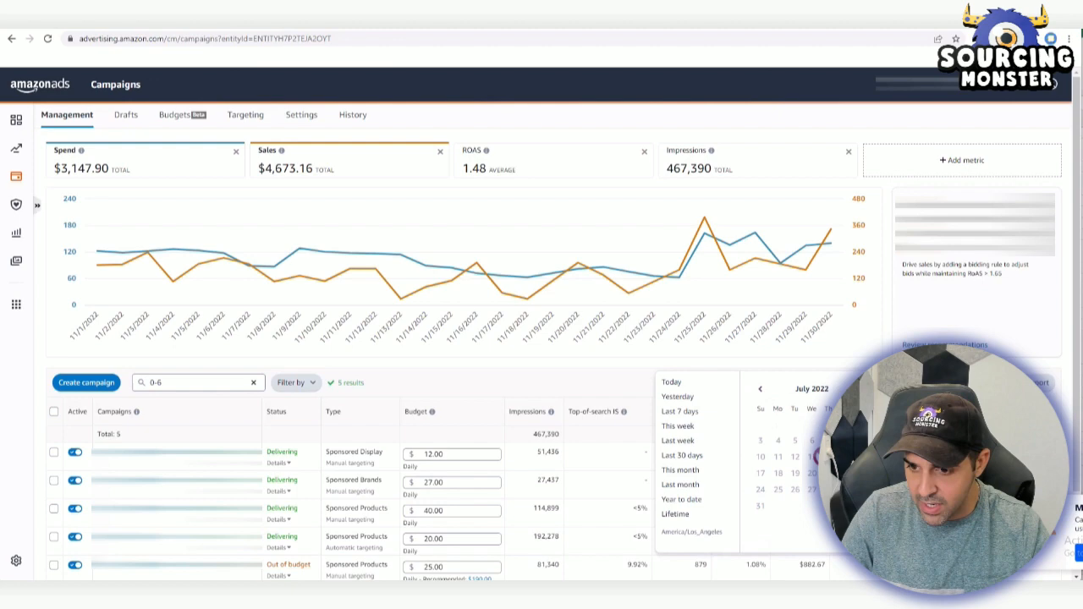
mouse_move(807, 567)
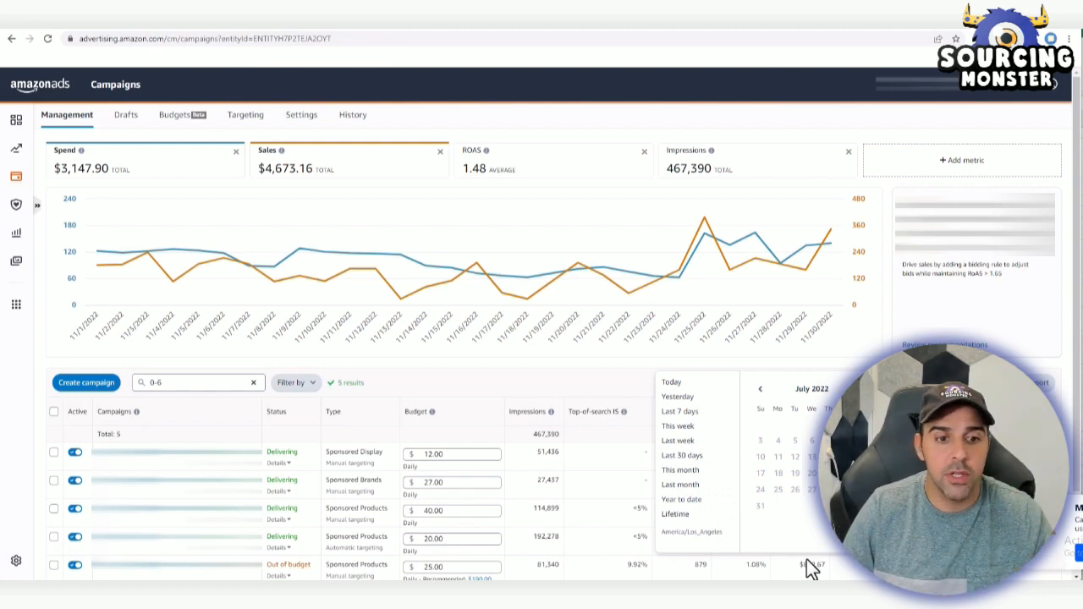
mouse_move(709, 194)
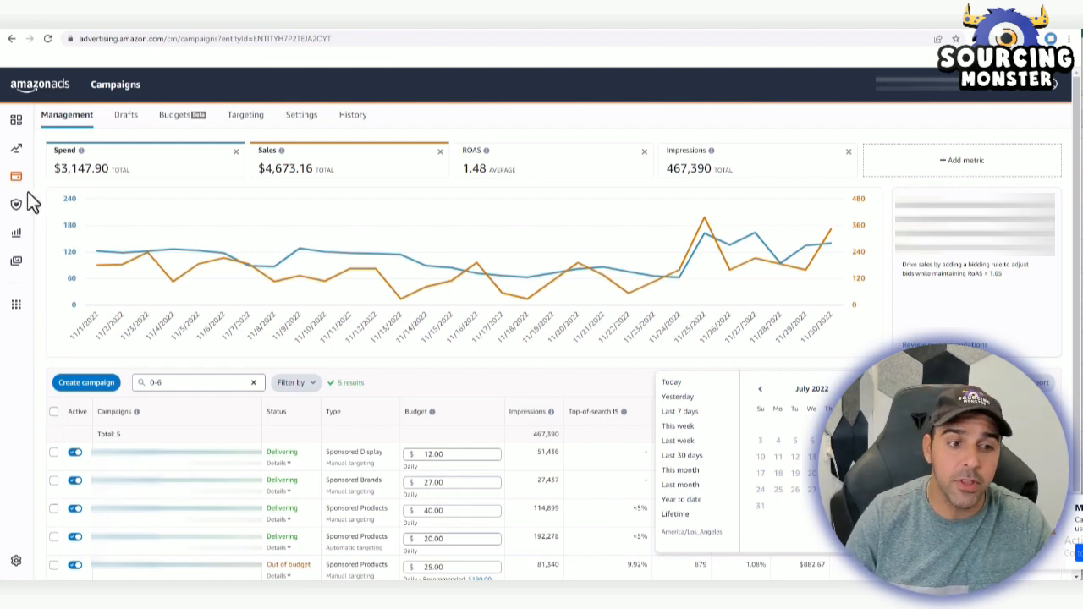
mouse_move(92, 271)
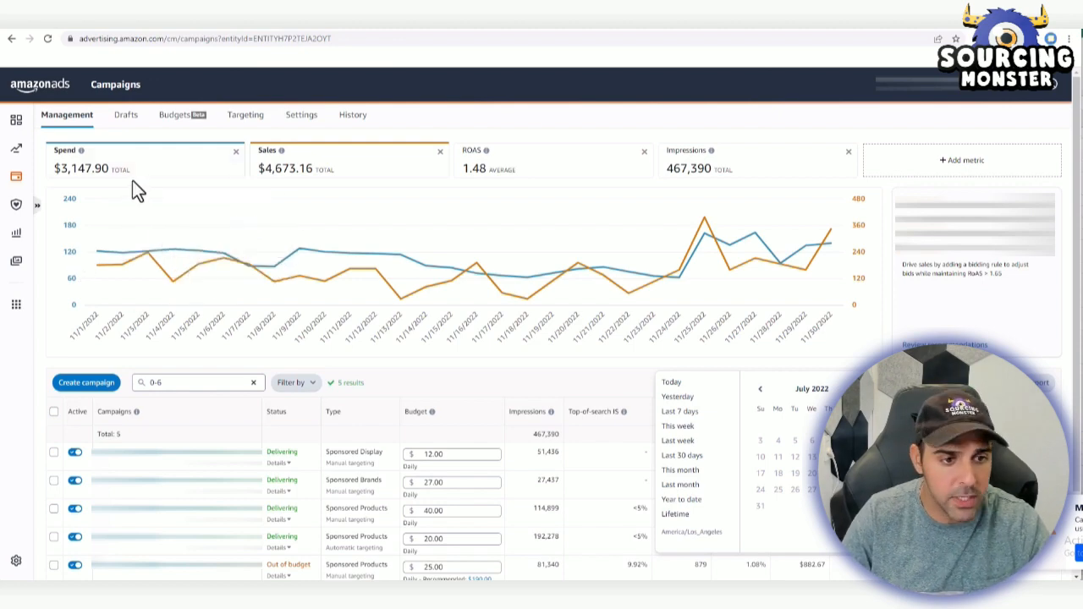
scroll("down", 3)
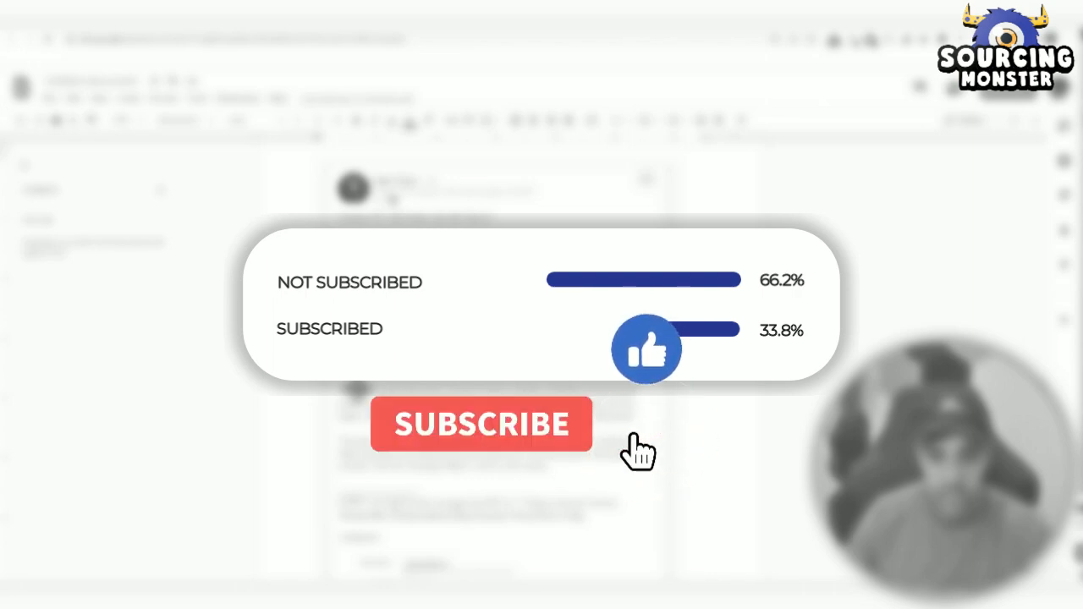
left_click(481, 424)
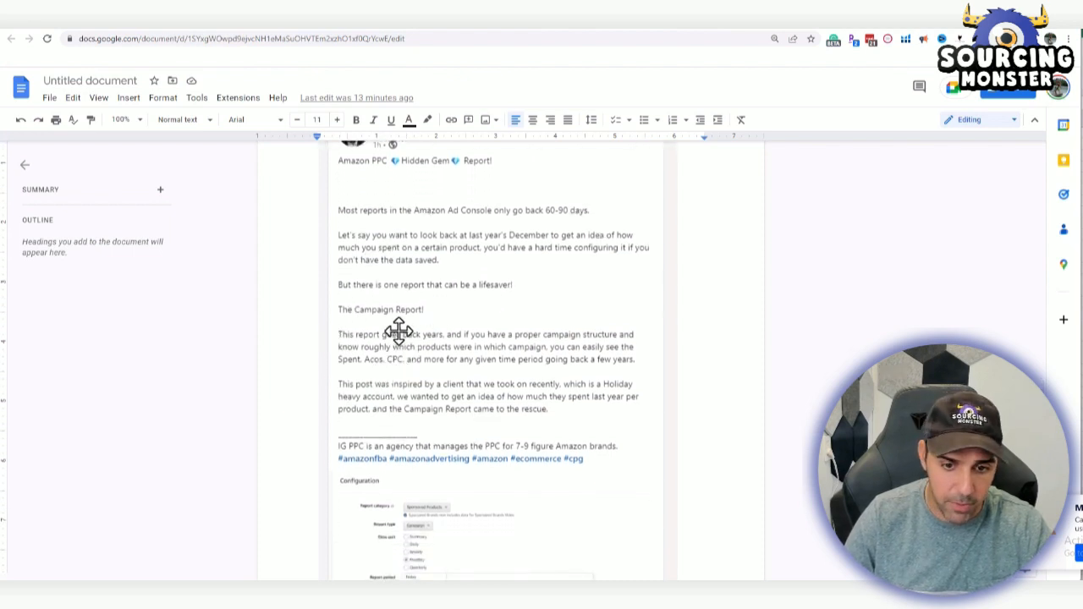
mouse_move(618, 418)
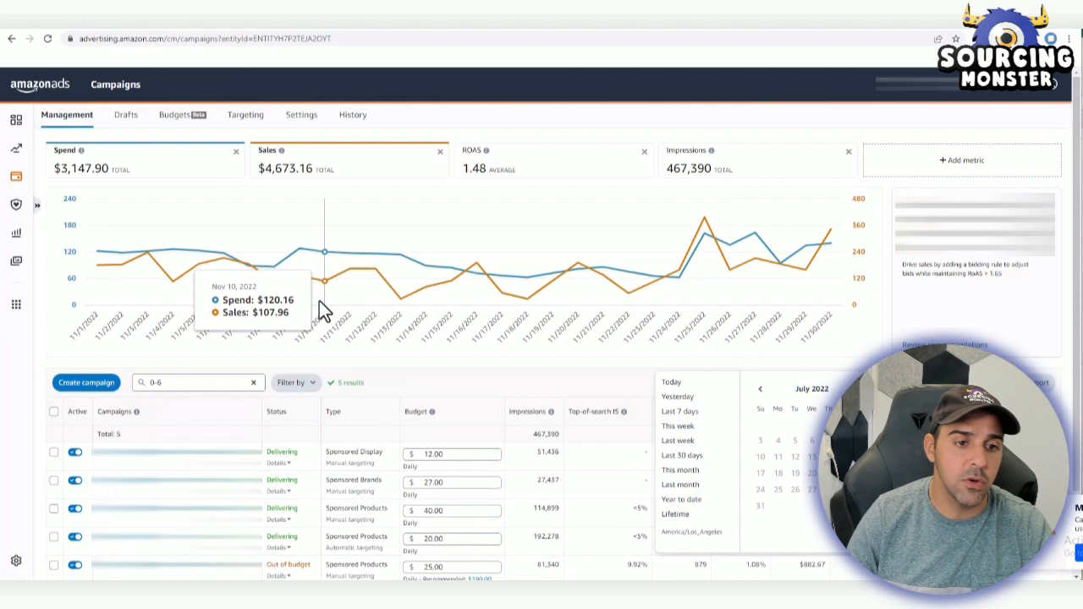
mouse_move(16, 237)
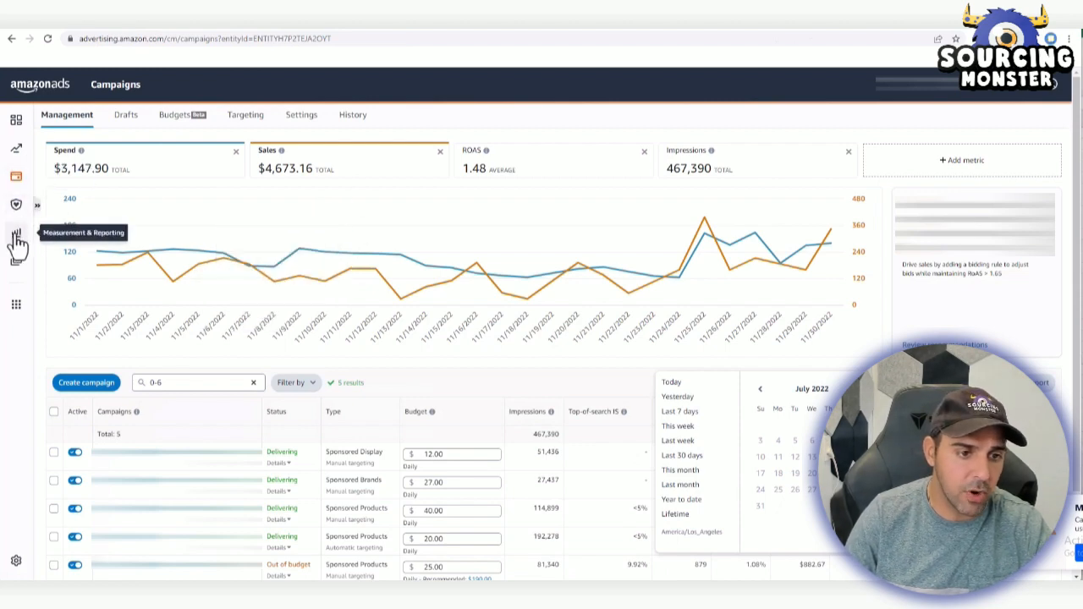
Go to Measurement & Reporting to view the Reports page
left_click(16, 237)
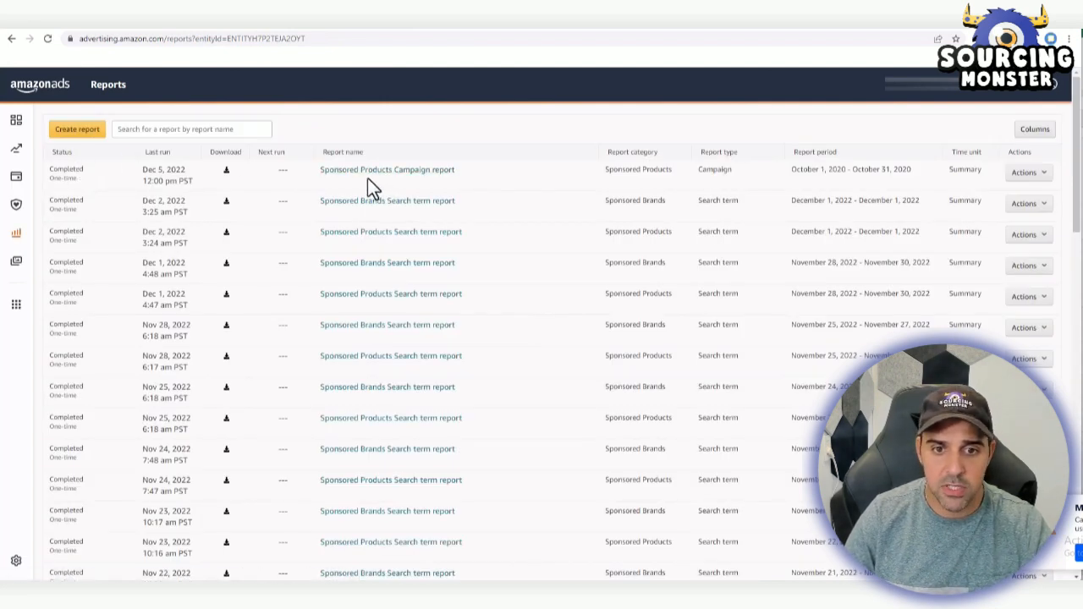
Create a report with category Sponsored Products and type Campaign, leaving the report period unchanged
left_click(77, 129)
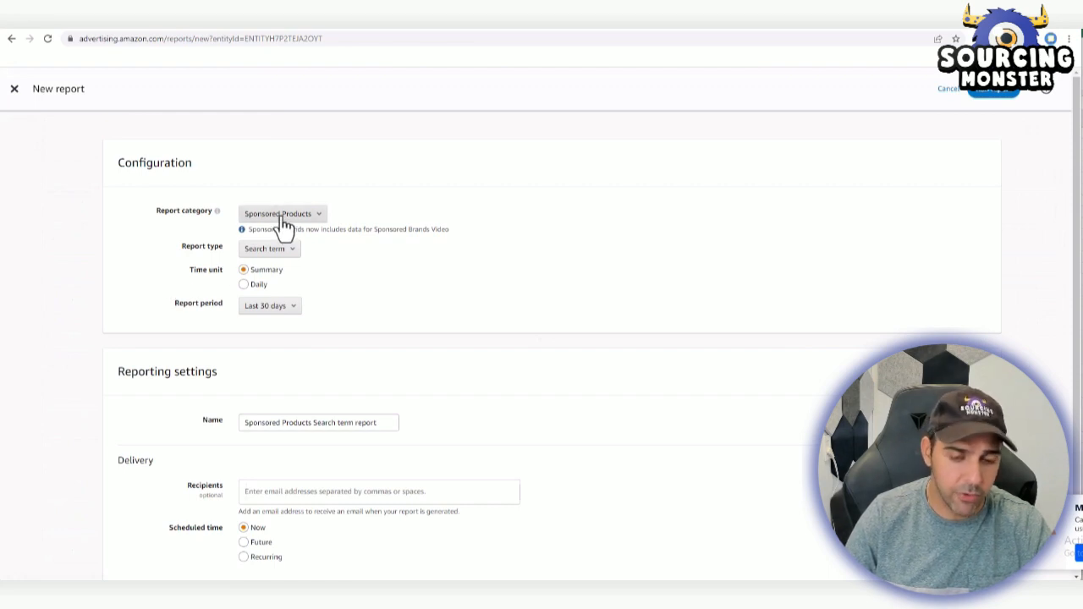
left_click(282, 213)
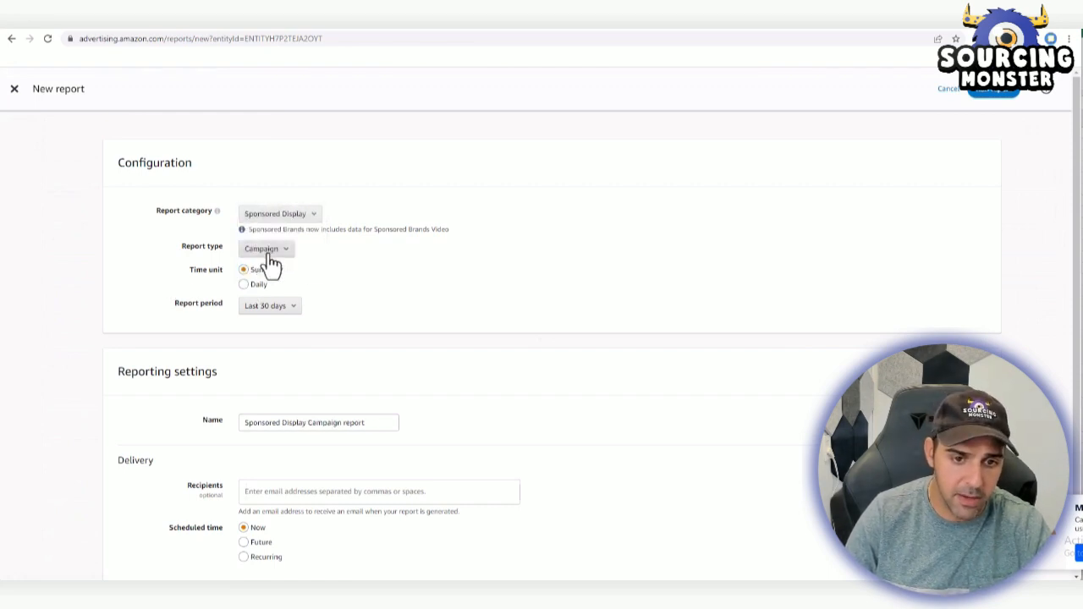
left_click(280, 213)
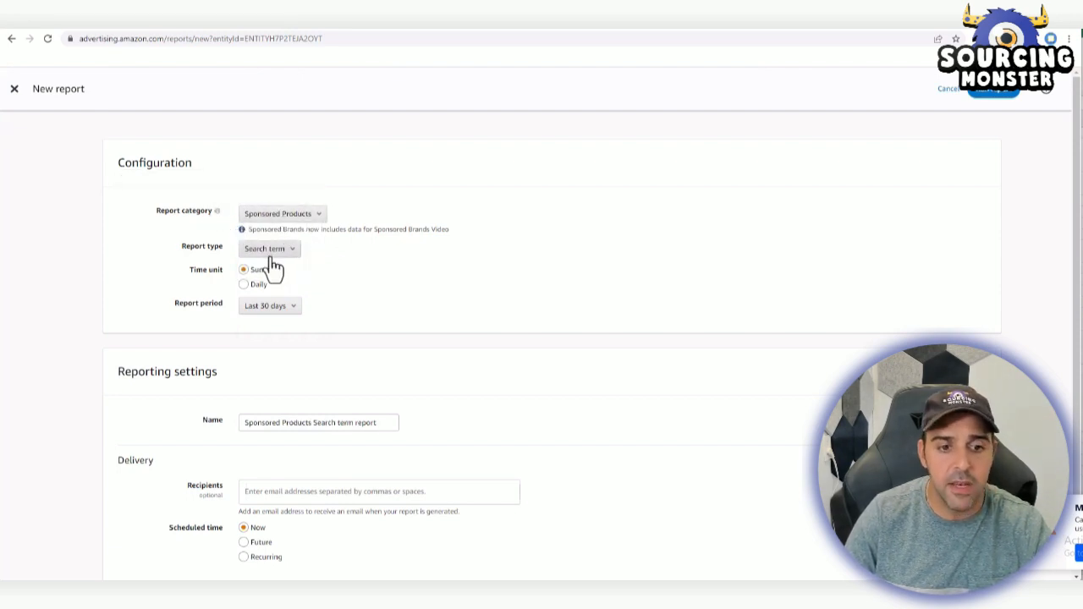
left_click(265, 247)
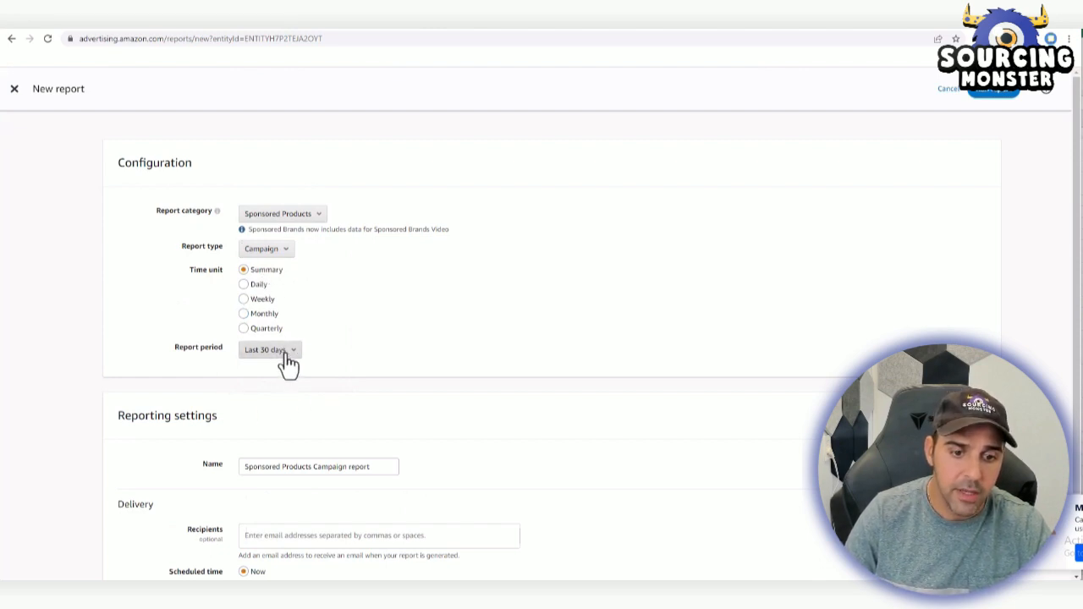
left_click(269, 349)
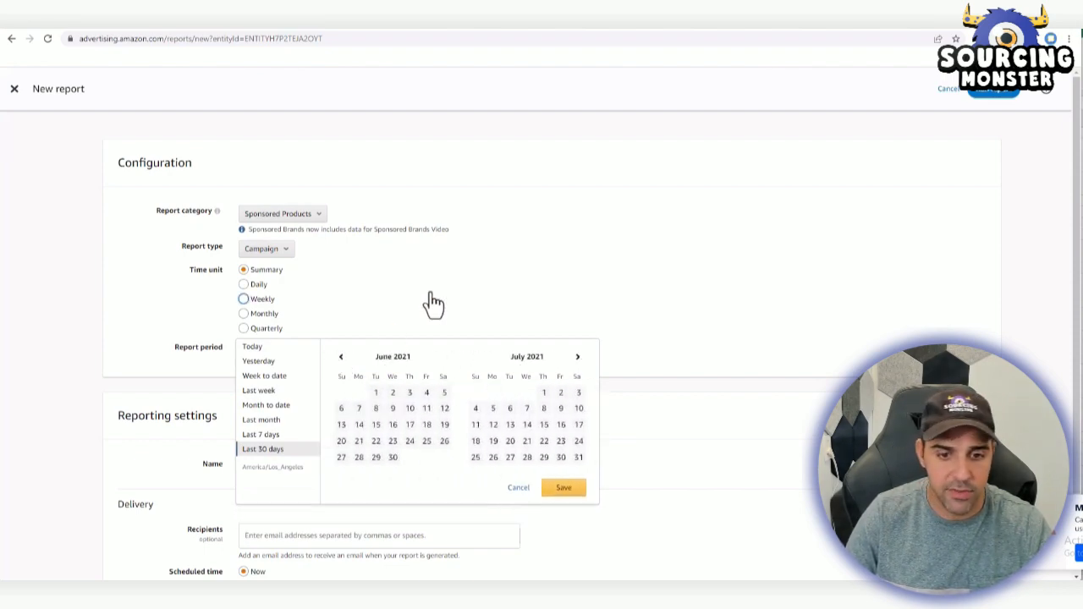
left_click(262, 449)
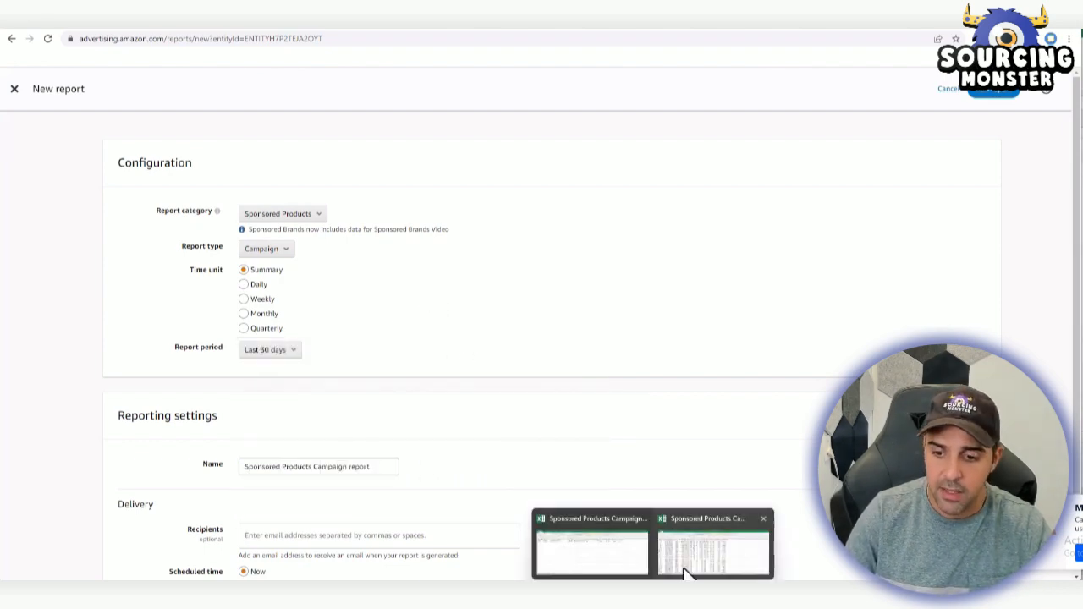
Open the downloaded campaign report in Excel and delete column A, Start Date
left_click(714, 549)
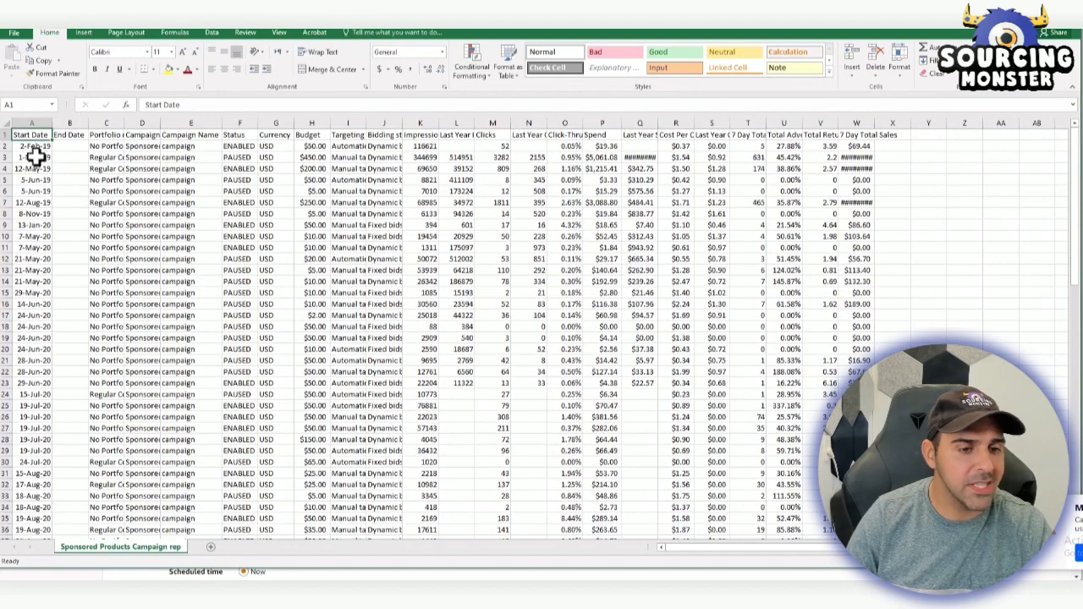
right_click(31, 135)
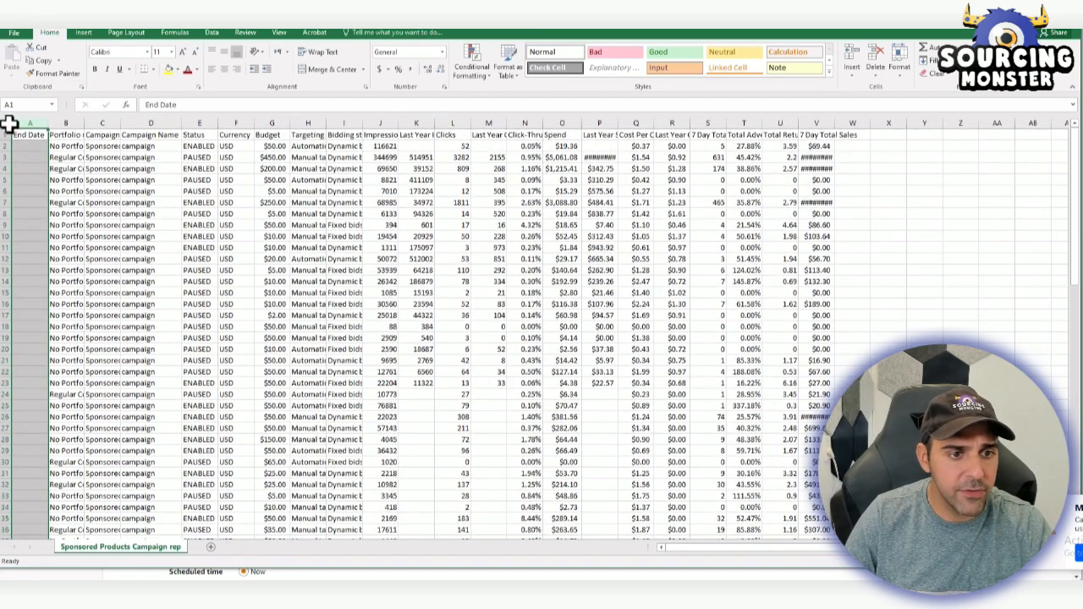
Select the whole sheet, add filters to all headers, and autofit the Last Year Spend column
left_click(211, 32)
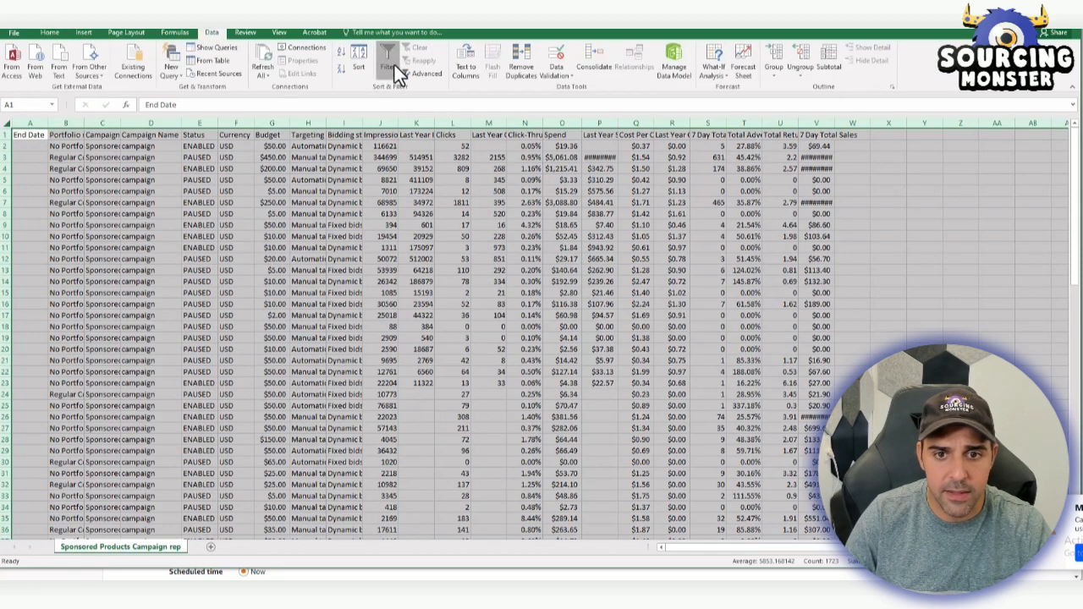
left_click(387, 61)
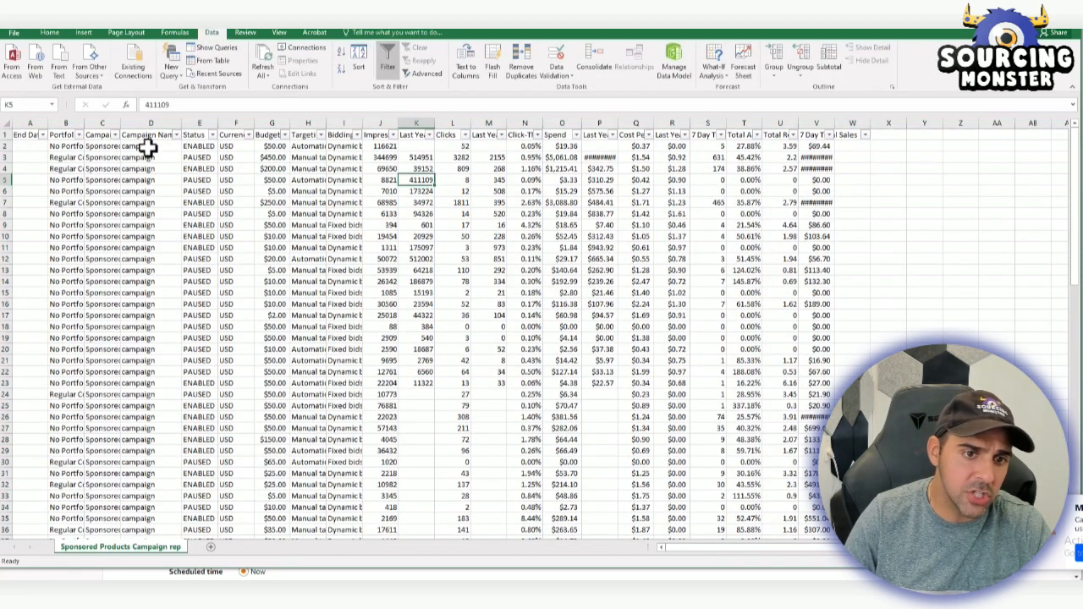
left_click(151, 449)
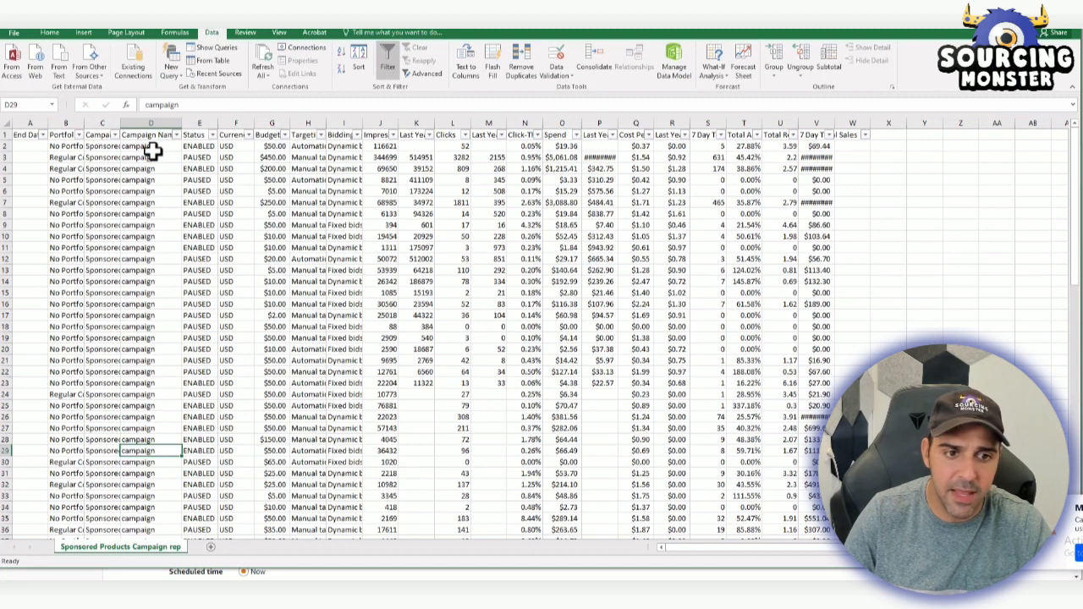
left_click(150, 145)
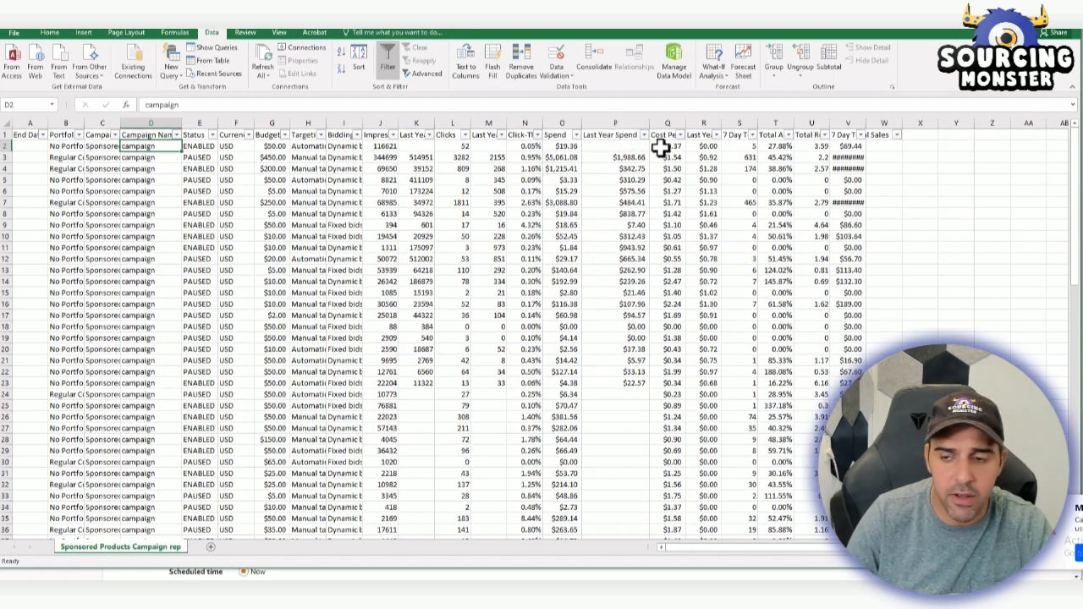
mouse_move(491, 258)
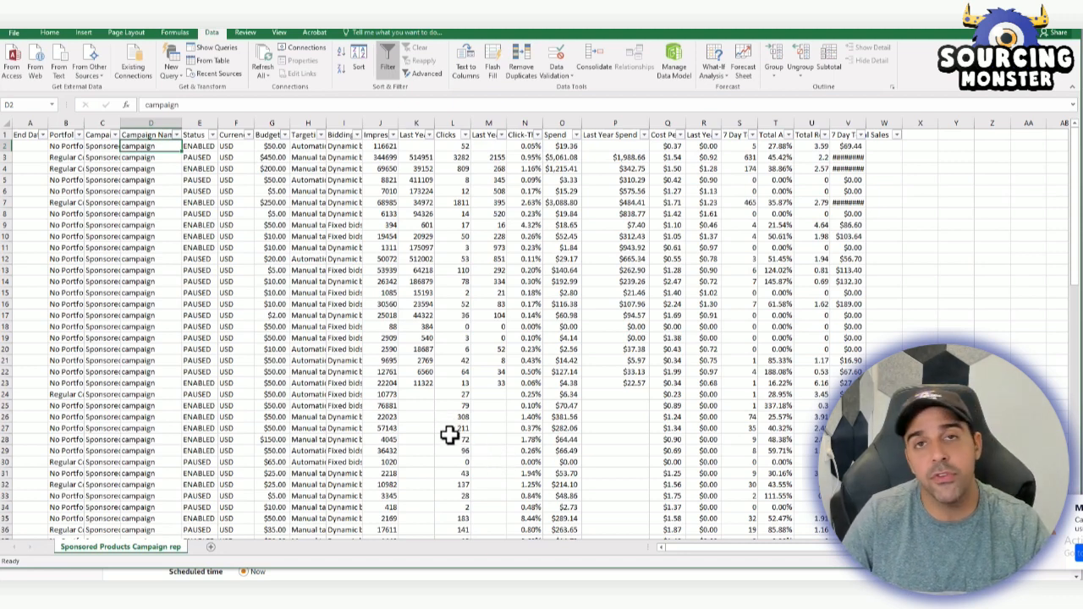
mouse_move(440, 344)
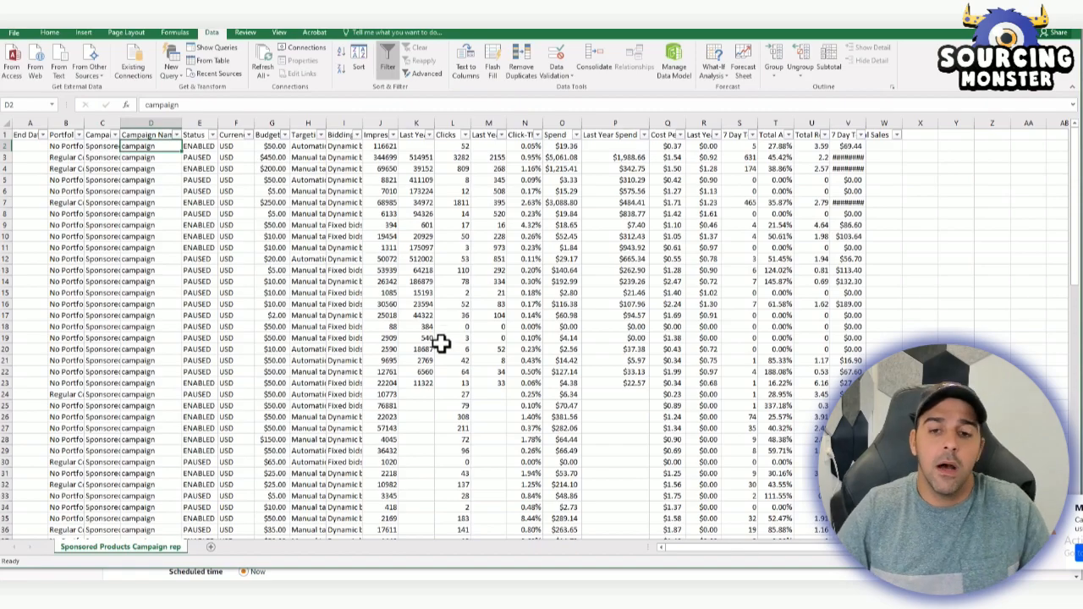